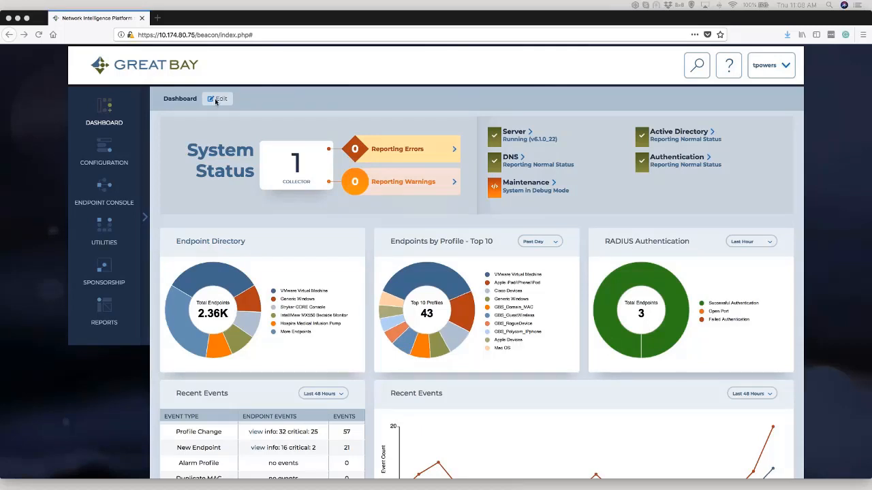
Enter dashboard editing mode and browse the widgets available to add.
{"action": "left_click", "coordinate": [218, 98]}
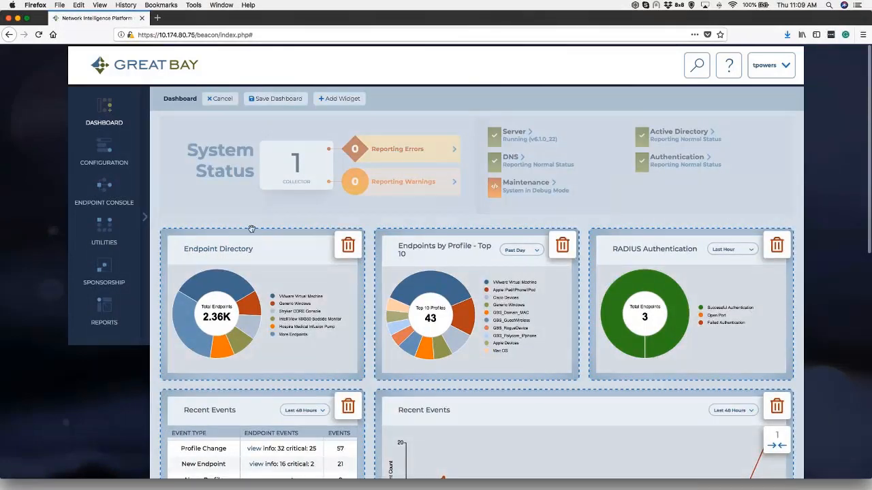
{"action": "left_click", "coordinate": [339, 98]}
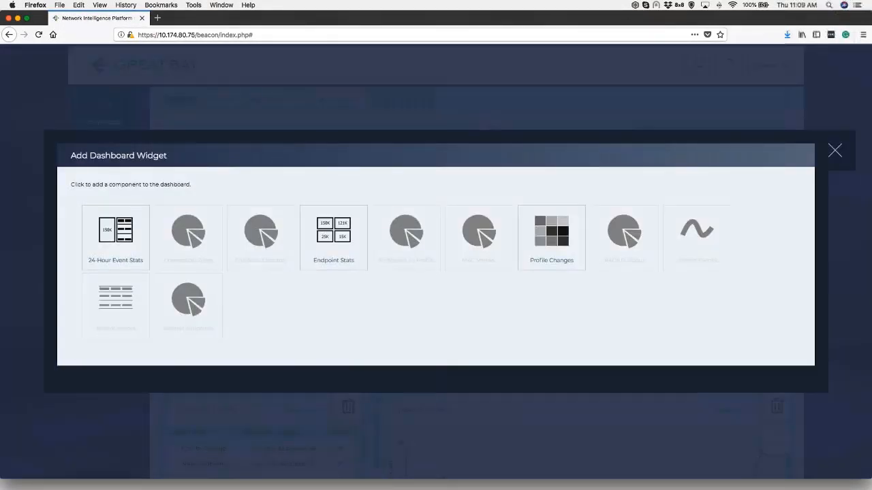
{"action": "left_click", "coordinate": [834, 150]}
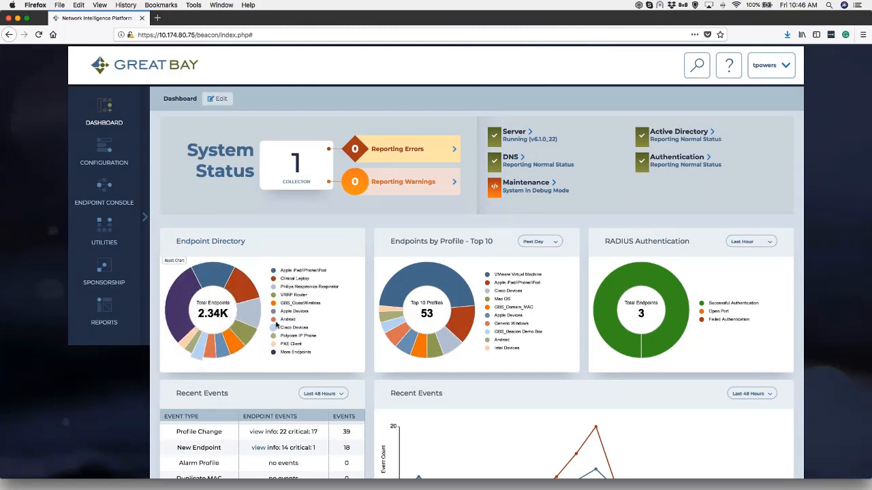
{"action": "mouse_move", "coordinate": [297, 335]}
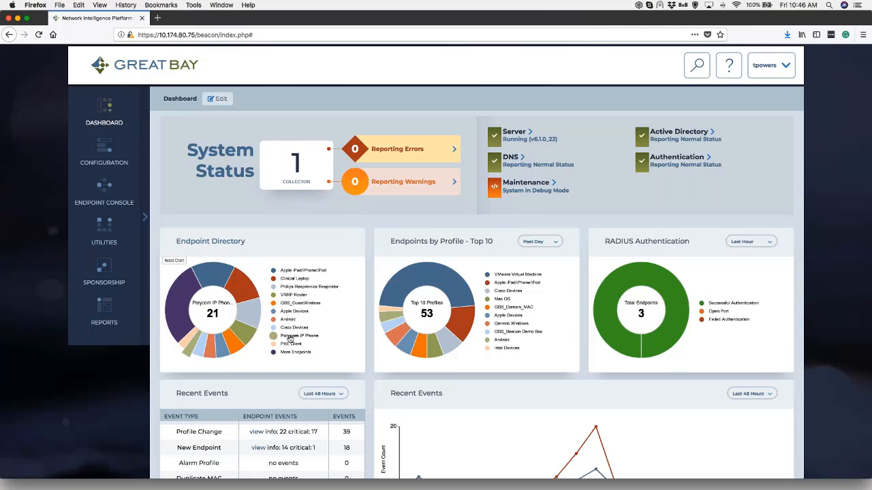
List the Polycom IP Phone endpoints from the profile chart, then return to the dashboard.
{"action": "left_click", "coordinate": [289, 335]}
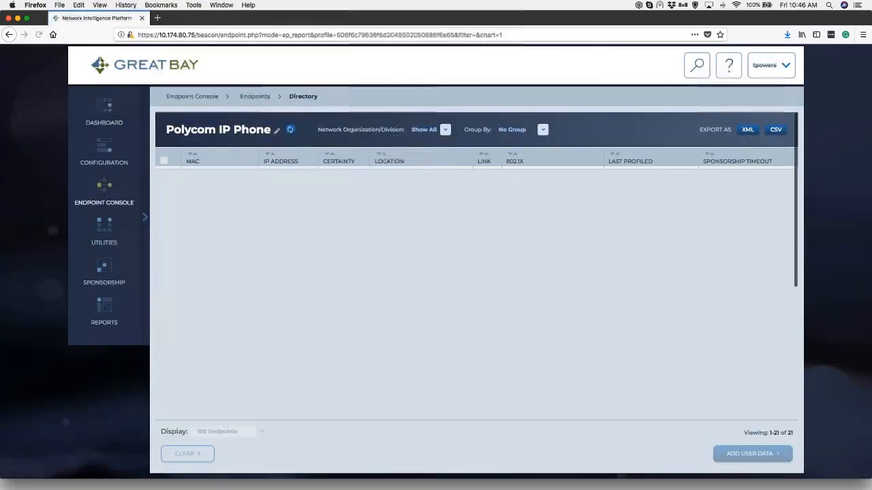
{"action": "left_click", "coordinate": [290, 130]}
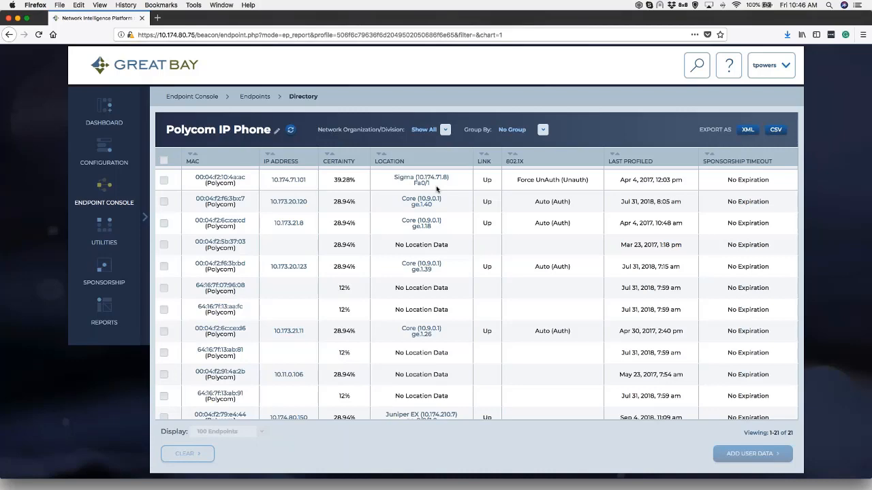
{"action": "left_click", "coordinate": [103, 109]}
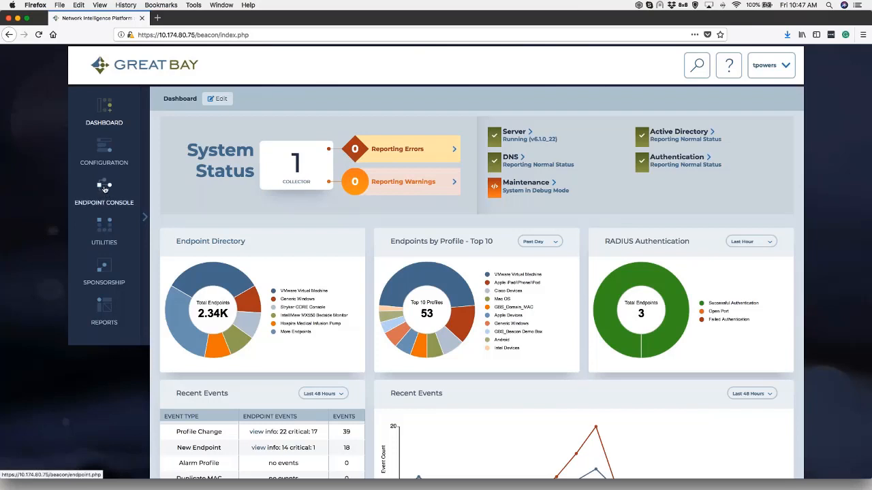
{"action": "mouse_move", "coordinate": [103, 191]}
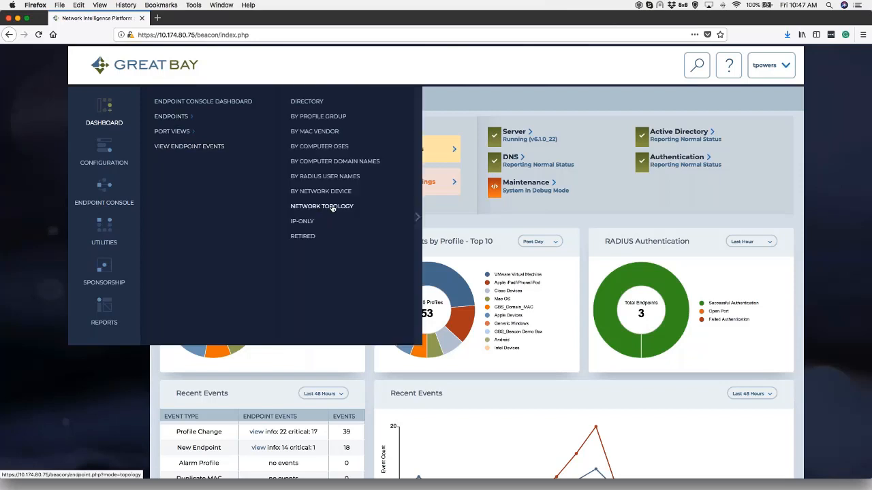
Drill the network topology through Ungrouped to the GBSTest03 switch's endpoints, then return to the dashboard.
{"action": "left_click", "coordinate": [322, 206]}
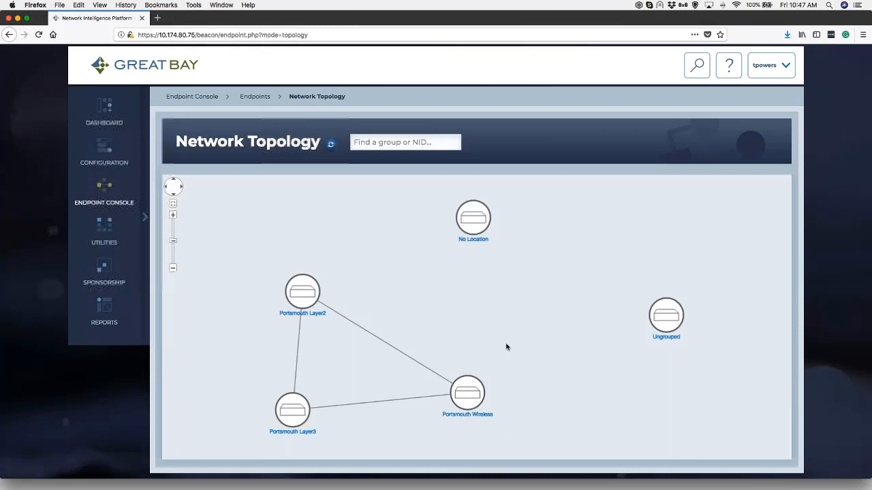
{"action": "left_click", "coordinate": [666, 319]}
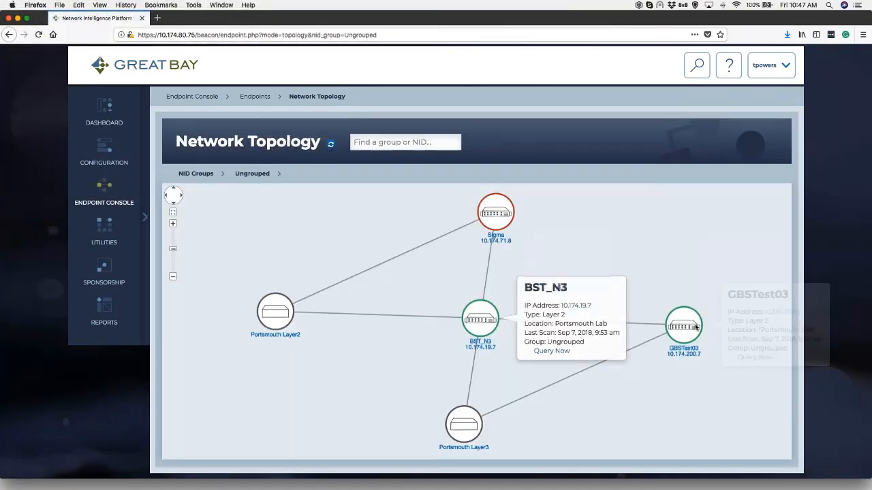
{"action": "left_click", "coordinate": [684, 327]}
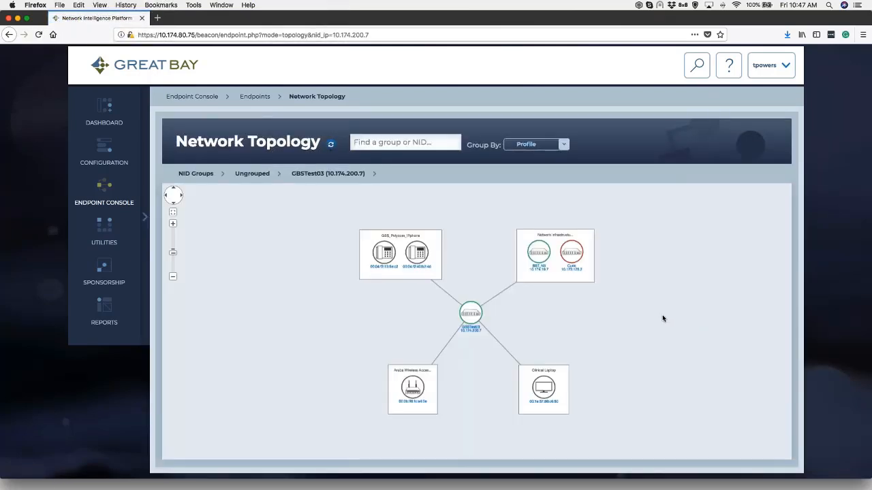
{"action": "mouse_move", "coordinate": [538, 338]}
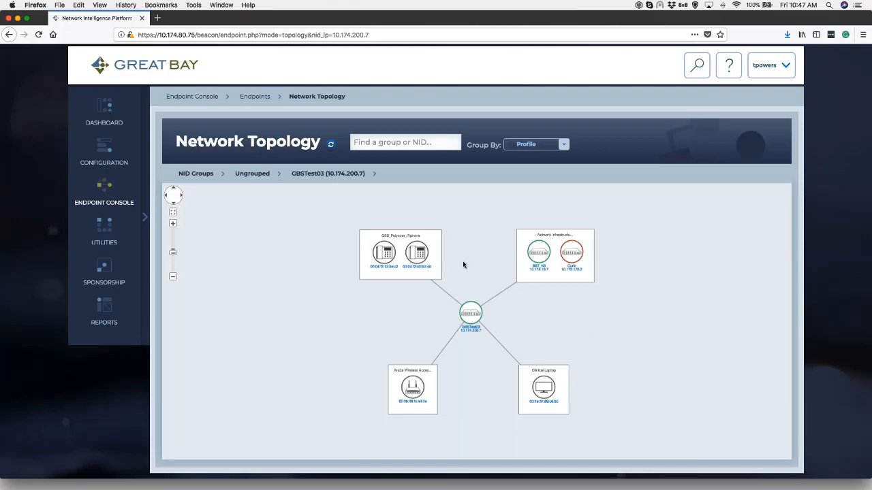
{"action": "mouse_move", "coordinate": [583, 292]}
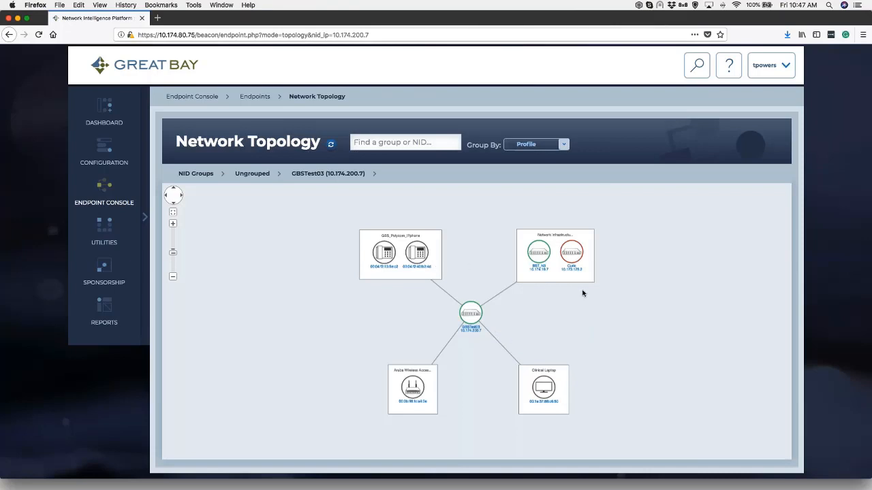
{"action": "mouse_move", "coordinate": [455, 413]}
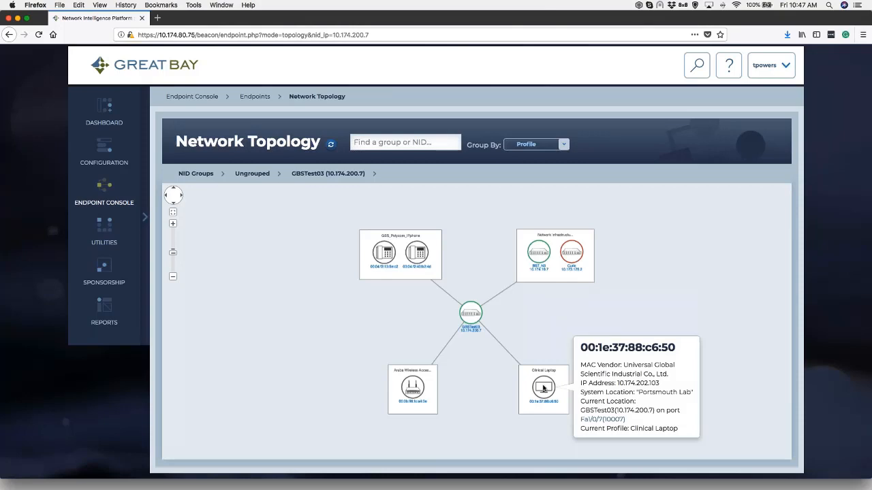
{"action": "left_click", "coordinate": [104, 109]}
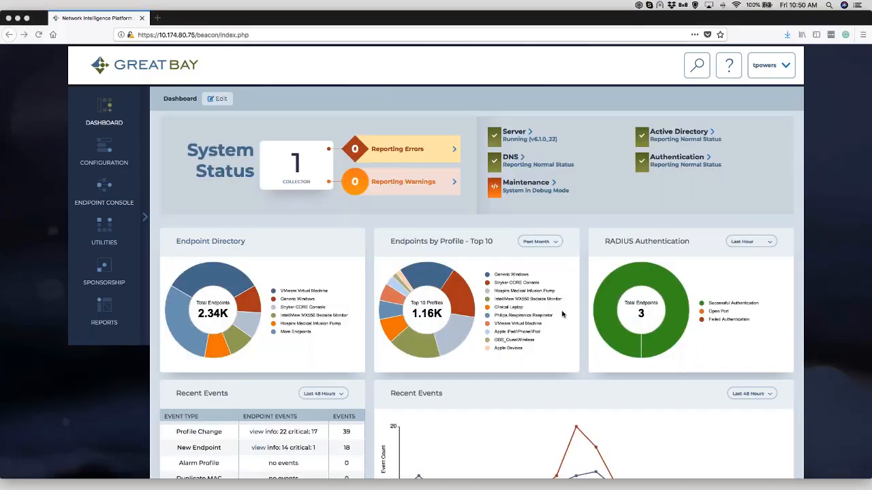
{"action": "scroll", "scroll_direction": "down", "scroll_amount": 3}
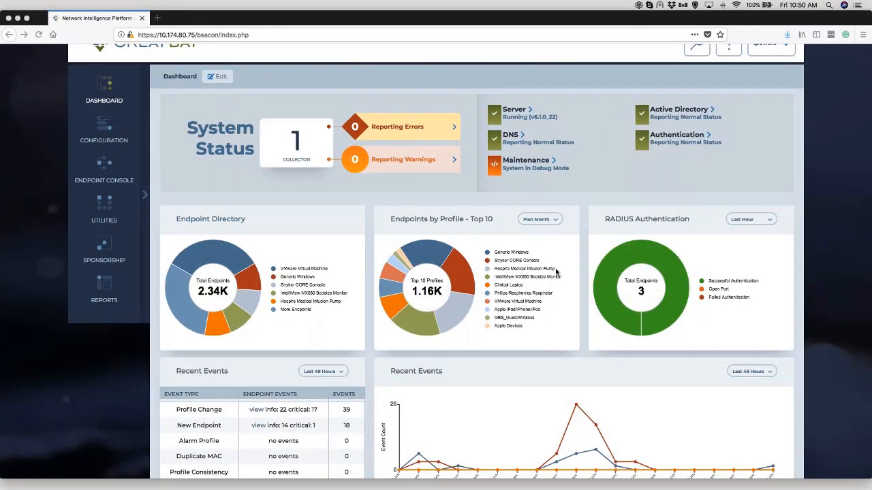
{"action": "mouse_move", "coordinate": [559, 301]}
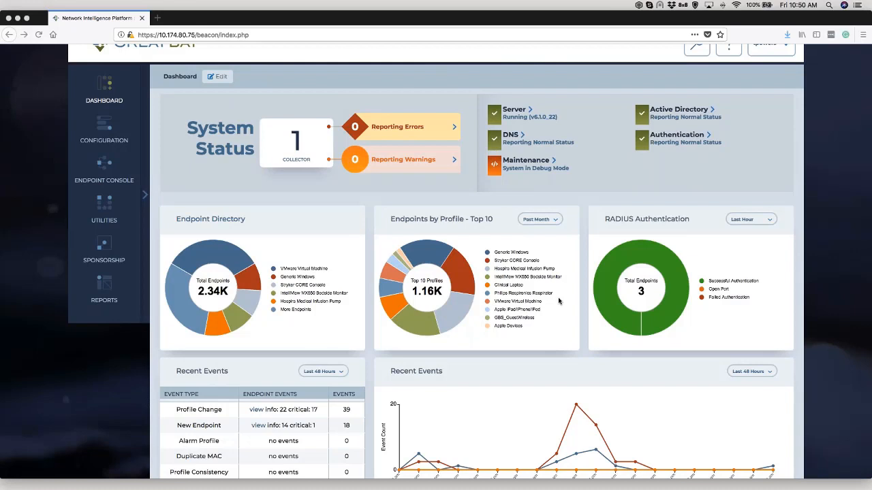
{"action": "mouse_move", "coordinate": [555, 282]}
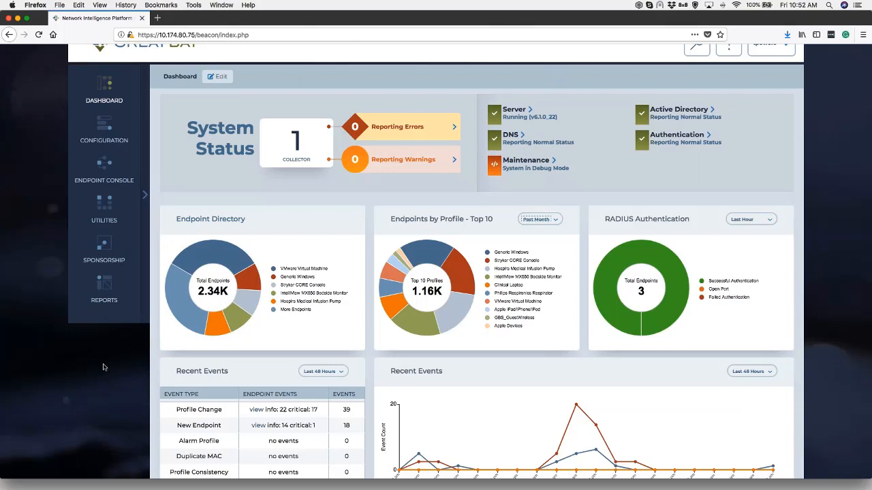
Show the endpoint events list of profile changes and new endpoints with MAC addresses and locations.
{"action": "left_click", "coordinate": [103, 169]}
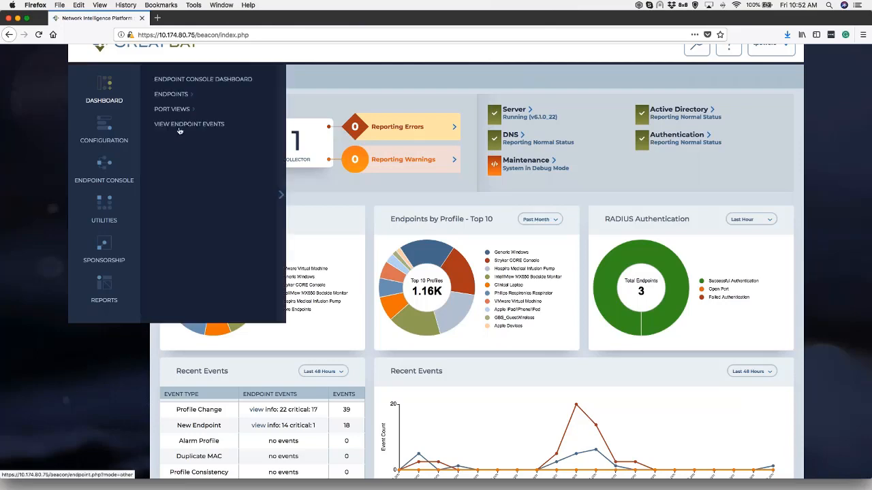
{"action": "left_click", "coordinate": [188, 124]}
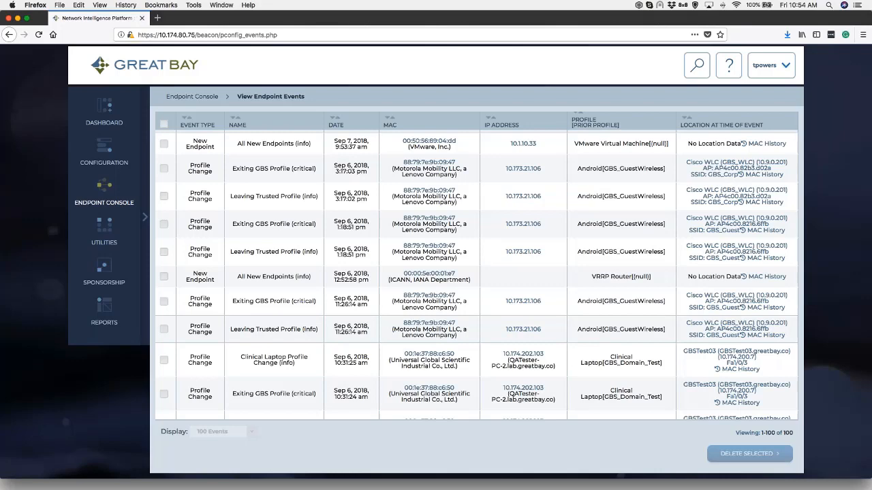
{"action": "scroll", "scroll_direction": "down", "scroll_amount": 3}
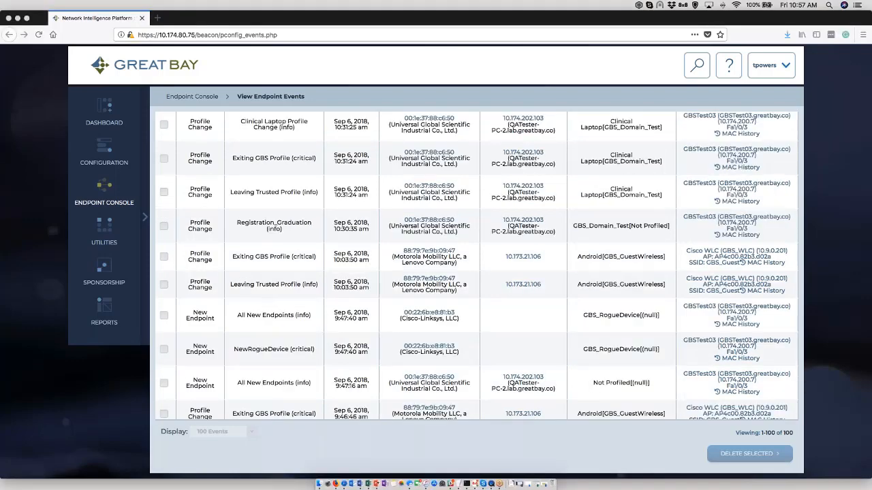